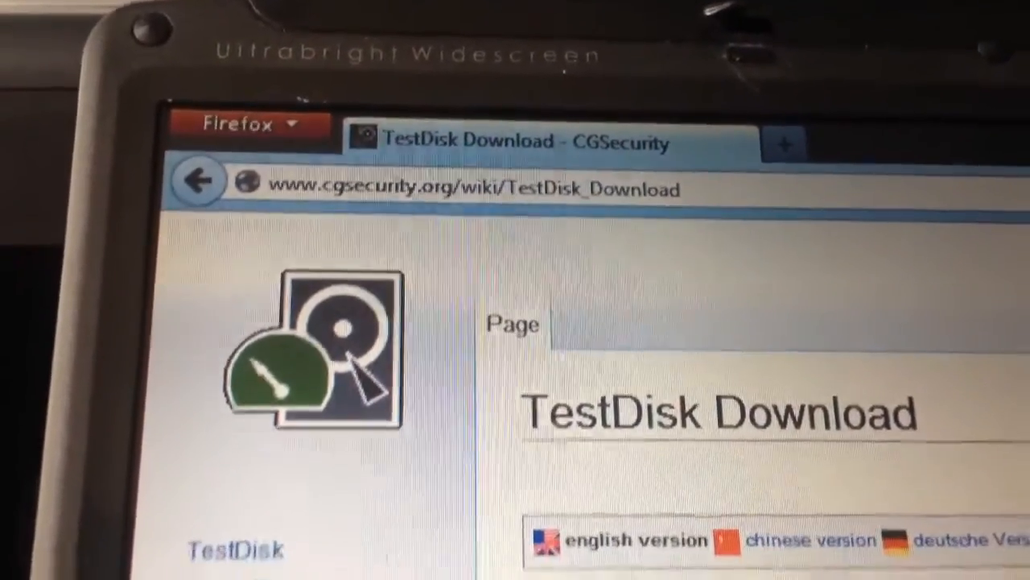
- Scroll the cgsecurity.org Download page down to the TestDisk 7.0 Free download button
{"action": "scroll", "scroll_direction": "down", "scroll_amount": 3}
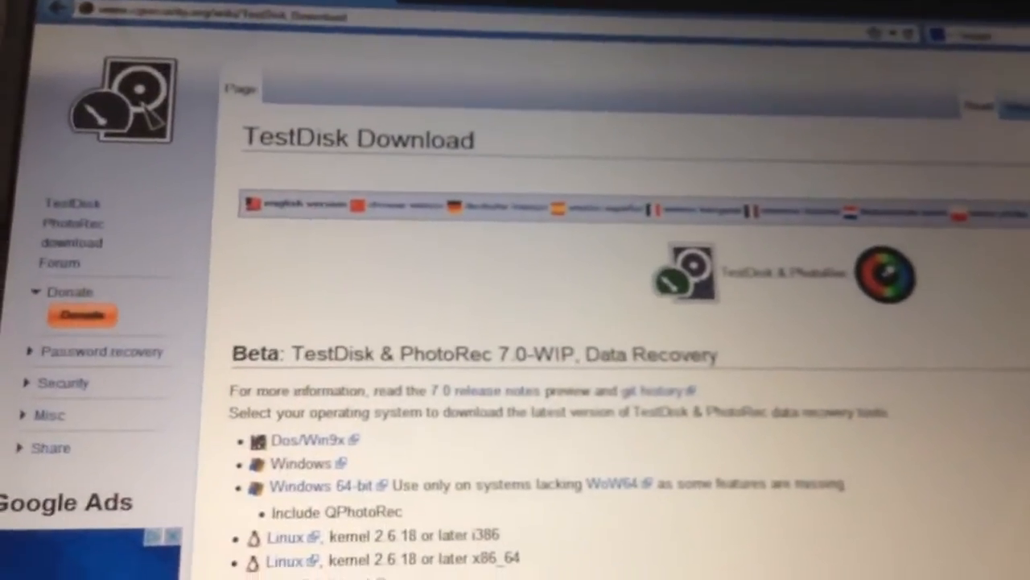
{"action": "scroll", "scroll_direction": "down", "scroll_amount": 3}
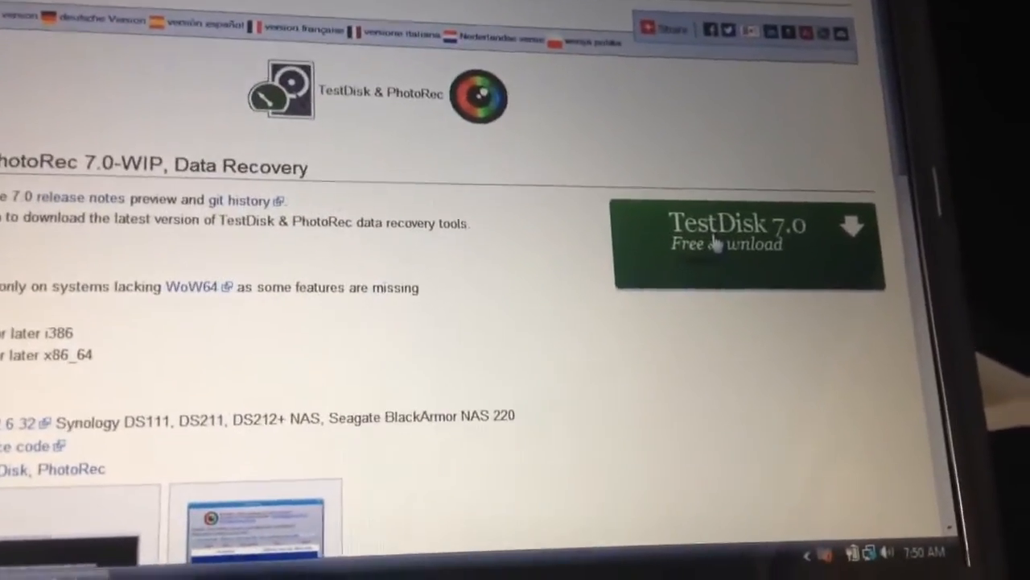
- Download the TestDisk 7.0 package and view the extracted testdisk folder with photorec_win listed
{"action": "left_click", "coordinate": [729, 235]}
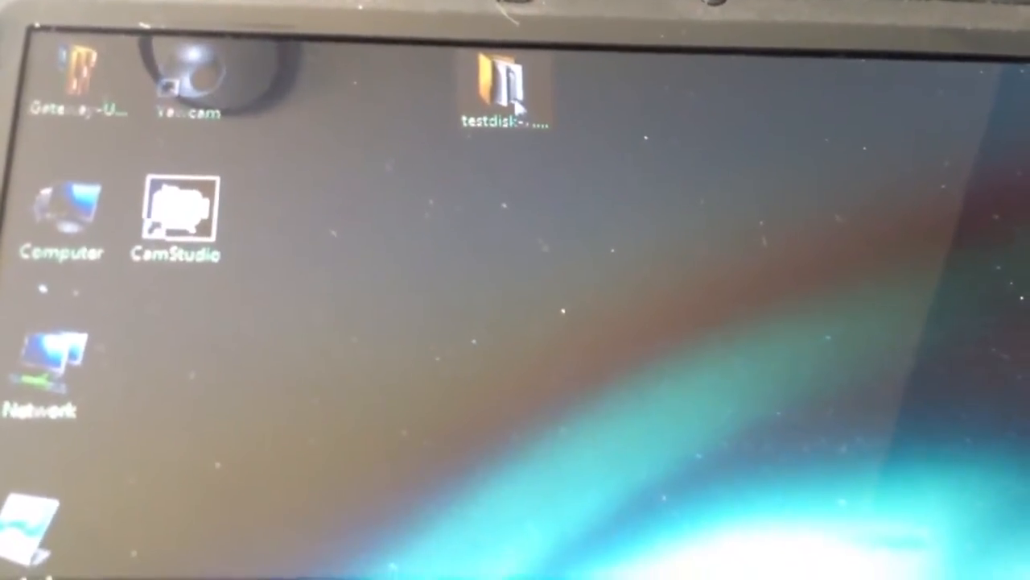
{"action": "double_click", "coordinate": [506, 97]}
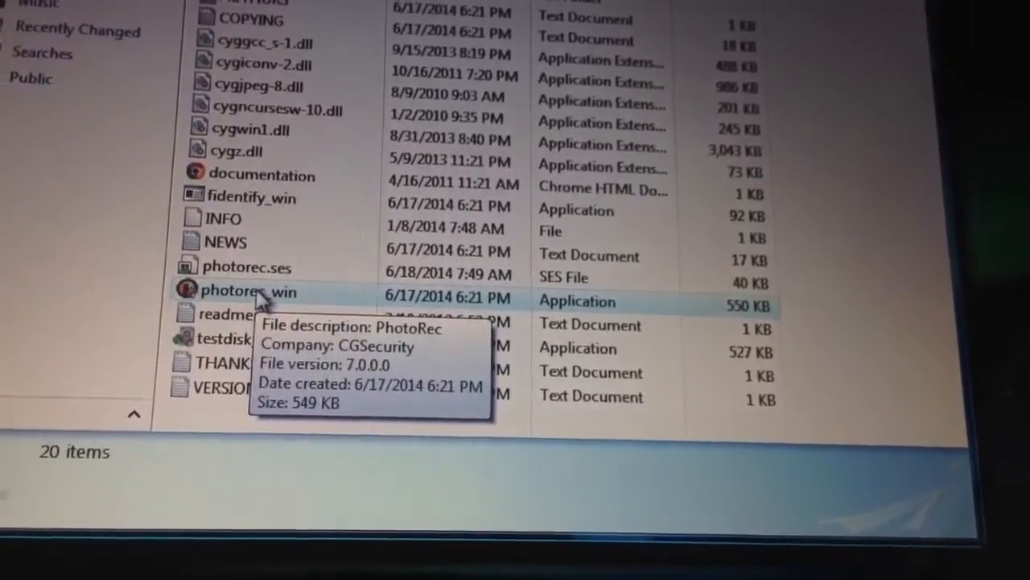
{"action": "double_click", "coordinate": [248, 290]}
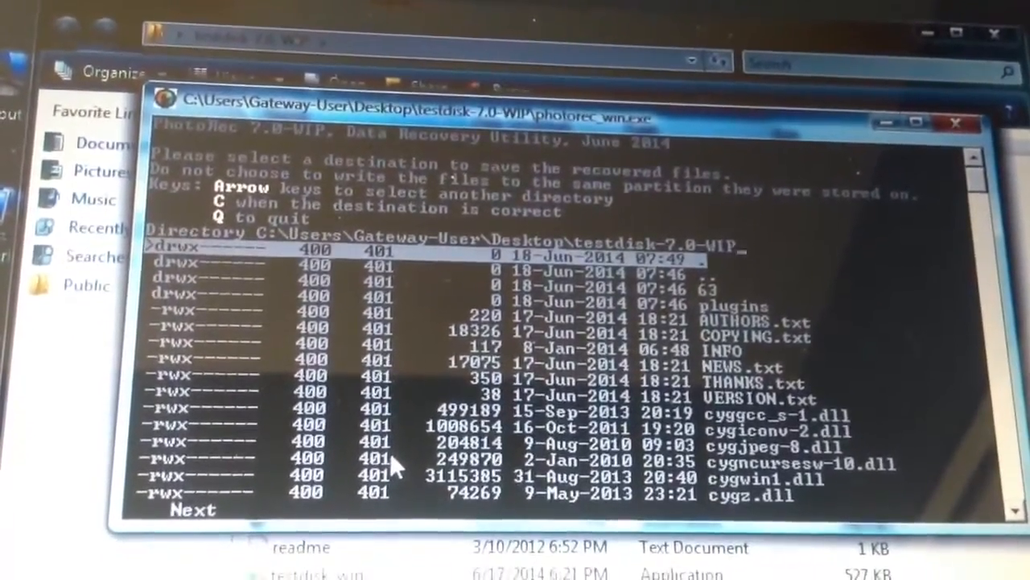
- Move the destination selection to the '..' parent-directory entry
{"action": "key", "text": "Down"}
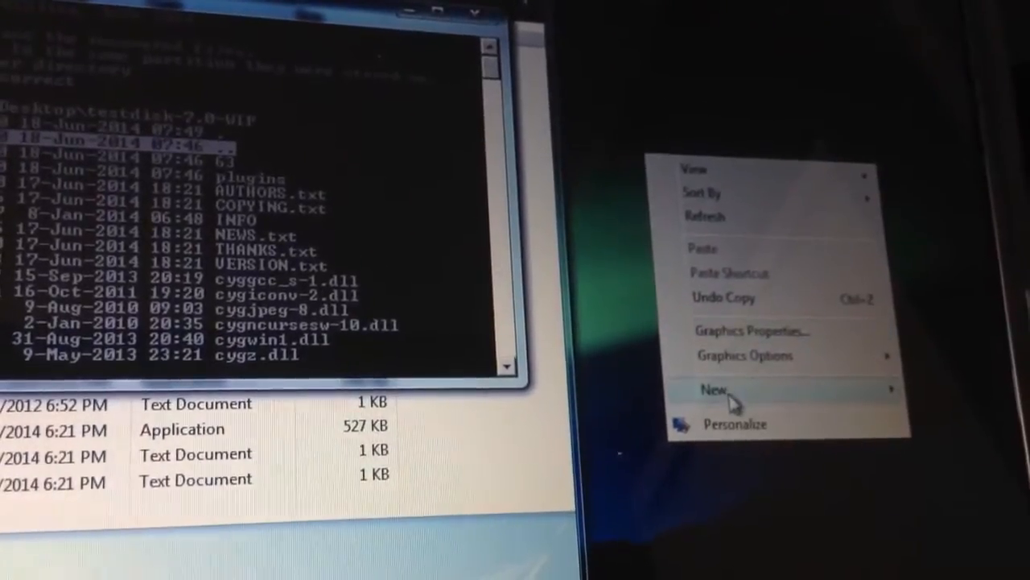
- Create a new 'recovered' folder on the desktop via New > Folder
{"action": "left_click", "coordinate": [711, 391]}
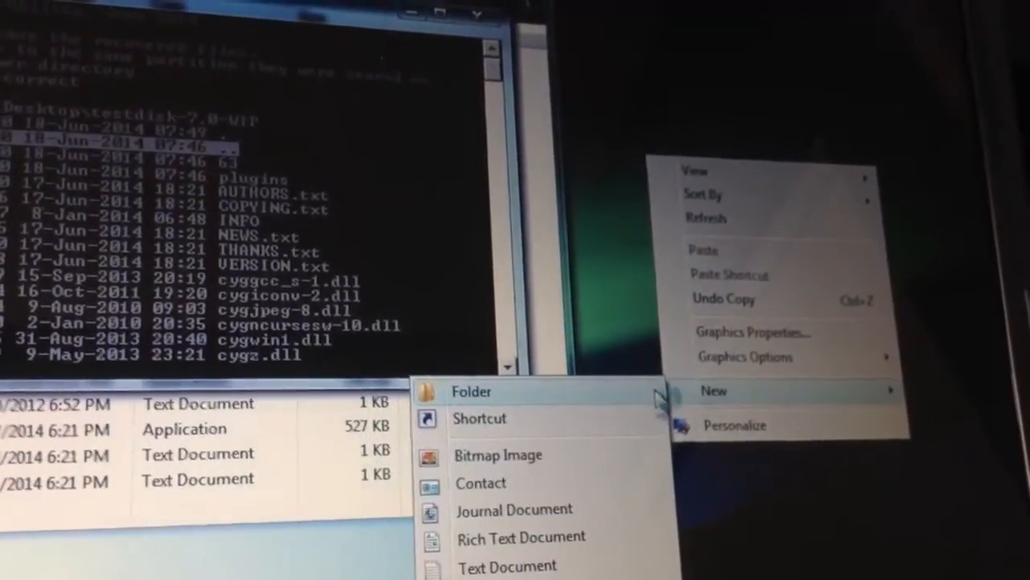
{"action": "left_click", "coordinate": [470, 391]}
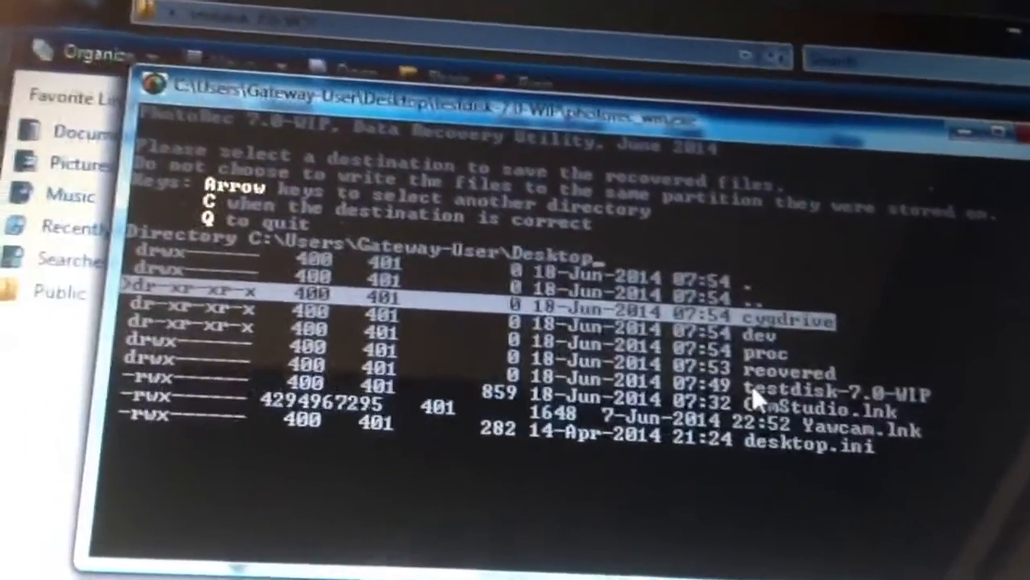
- Enter the desktop 'recovered' folder as PhotoRec's save destination
{"action": "key", "text": "Down"}
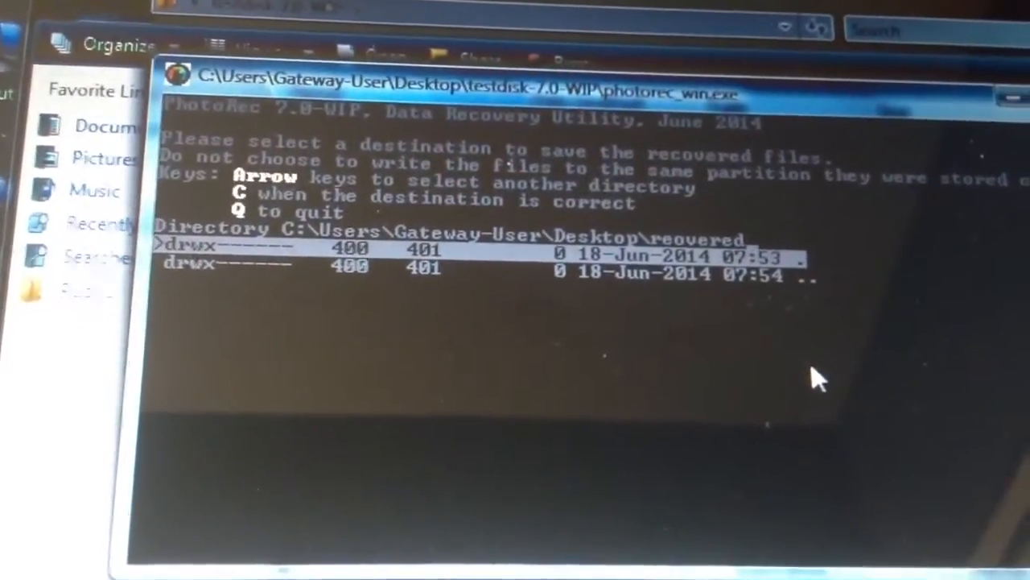
{"action": "key", "text": "c"}
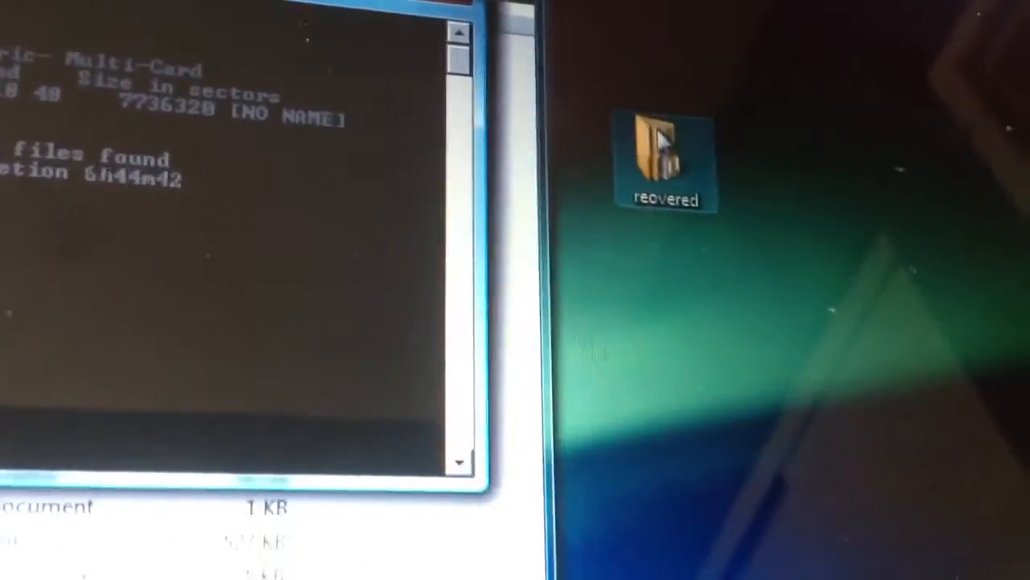
- Browse into recovered > recup_dir.1 and select a recovered image file such as f0013696
{"action": "double_click", "coordinate": [660, 145]}
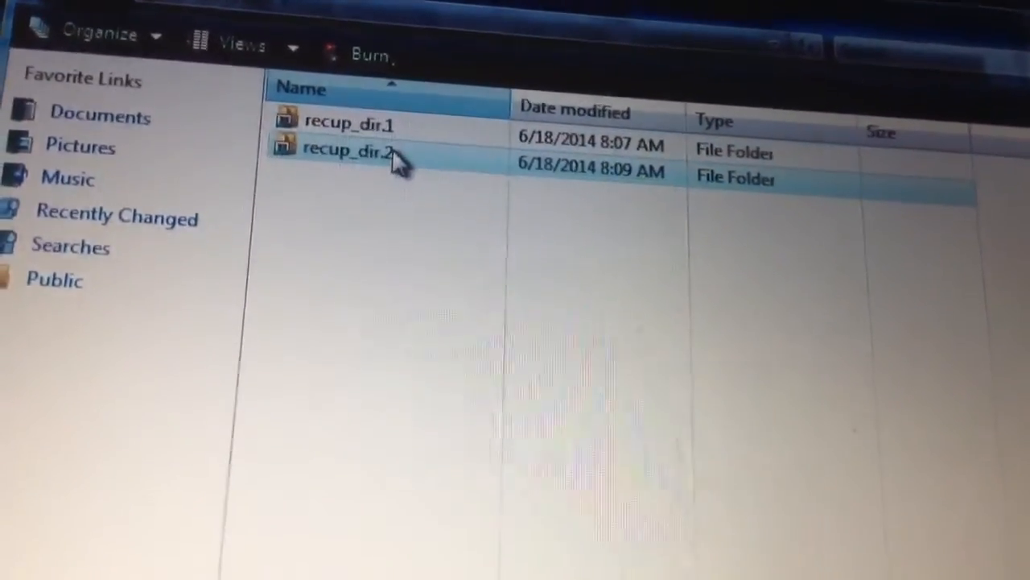
{"action": "left_click", "coordinate": [346, 123]}
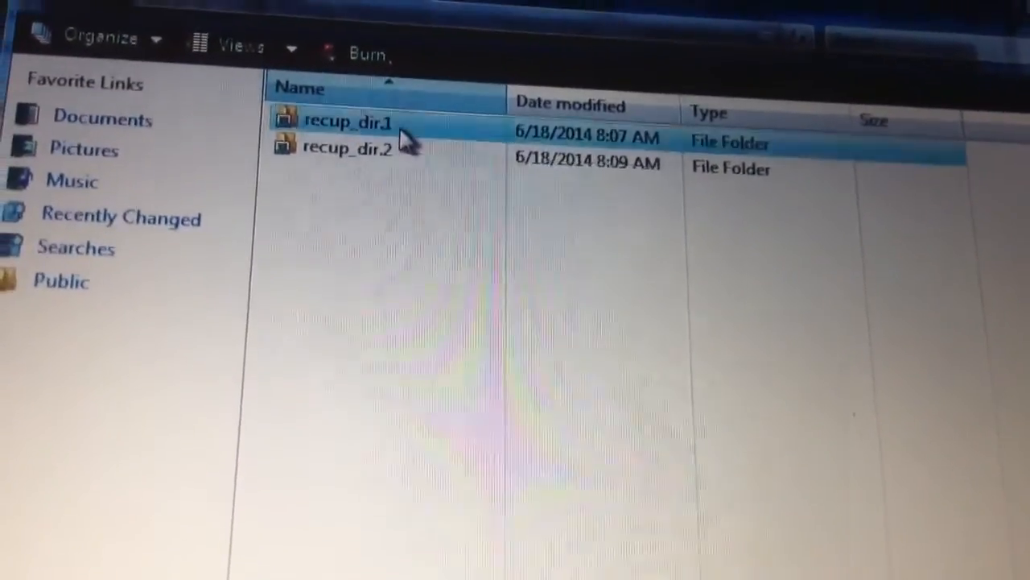
{"action": "double_click", "coordinate": [346, 122]}
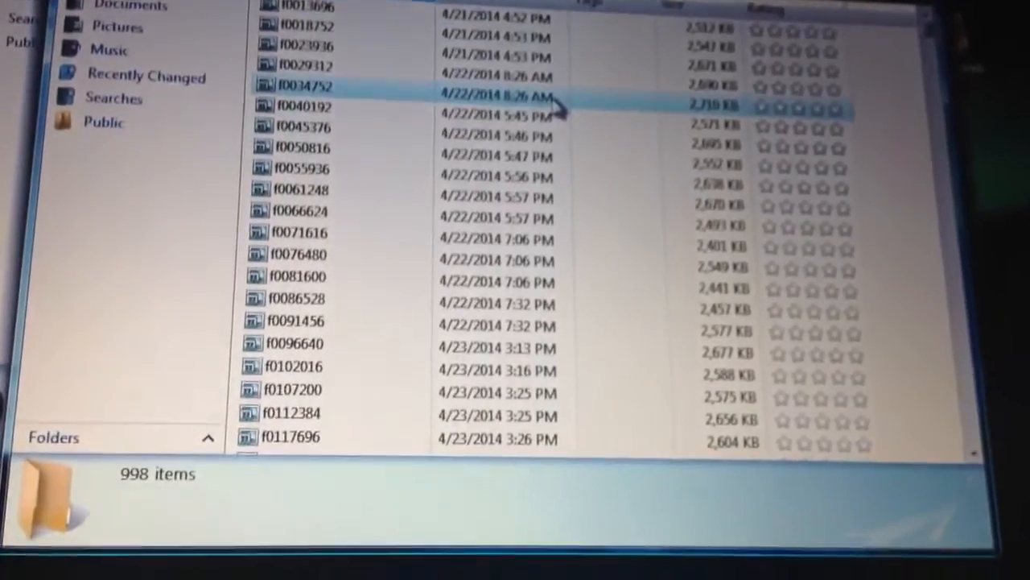
{"action": "left_click", "coordinate": [322, 34]}
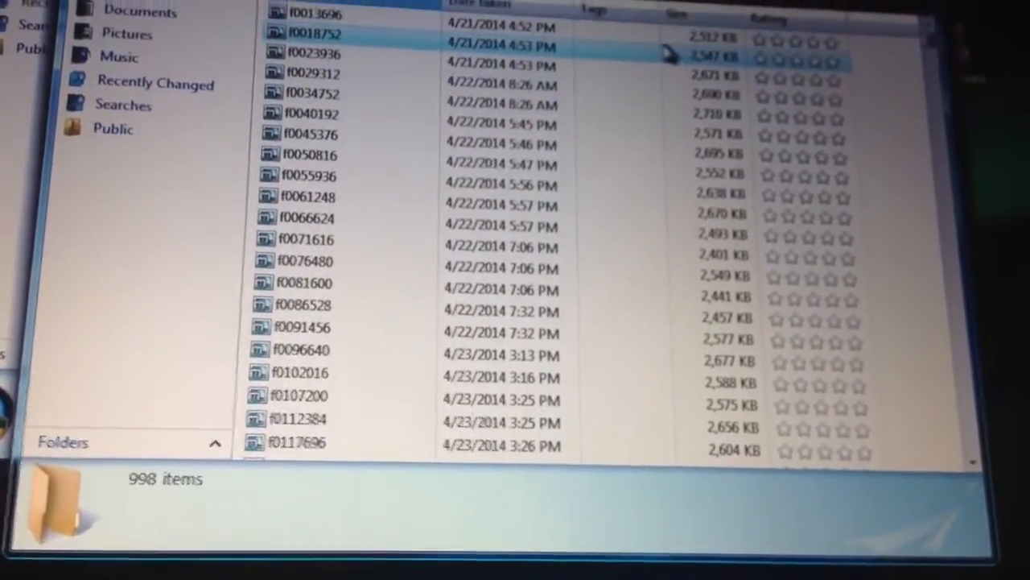